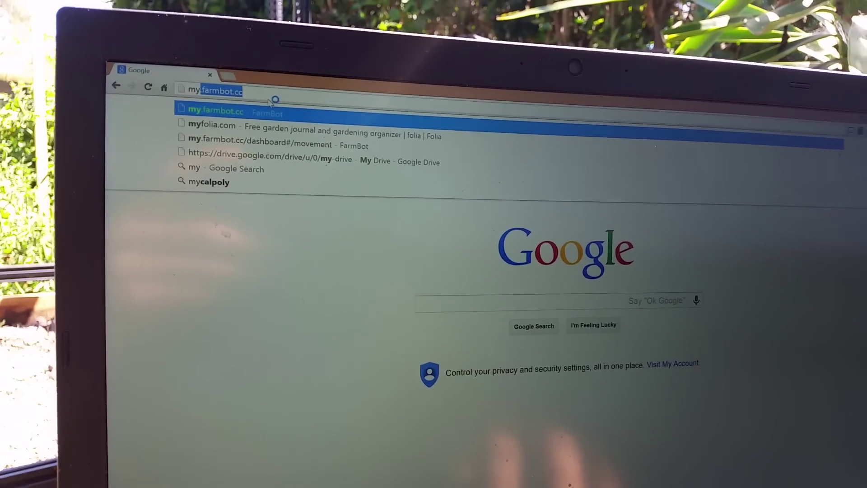
# Go to the FarmBot web app welcome page at my.farmbot.cc.
pyautogui.click(222, 109)
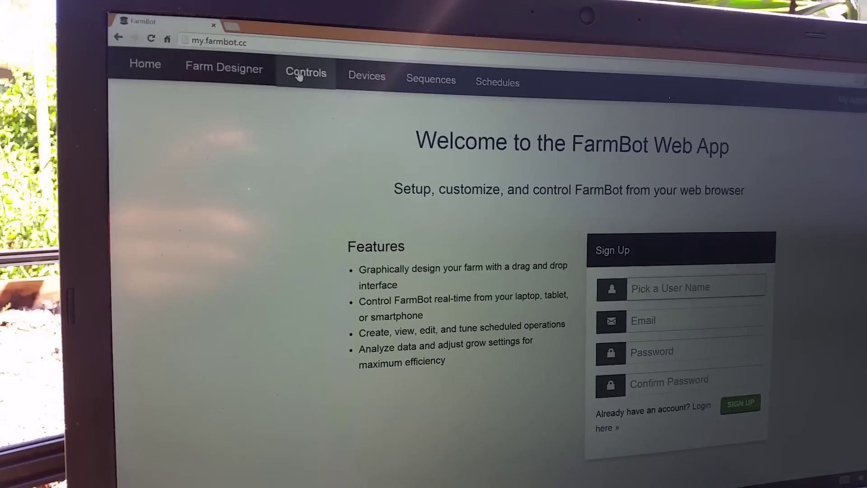
# Show the manual movement controls with the live camera feed of the garden bed.
pyautogui.click(305, 73)
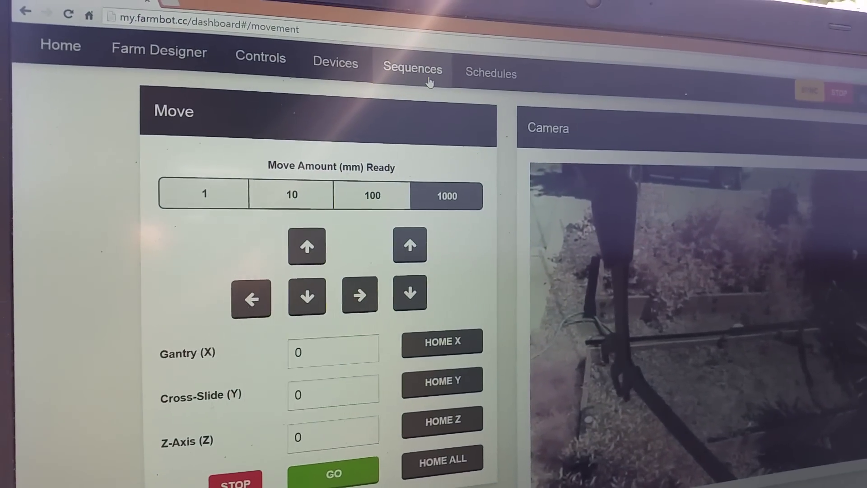
# Show the sequence builder with its Move Absolute steps at X 1000 and 3000.
pyautogui.click(412, 69)
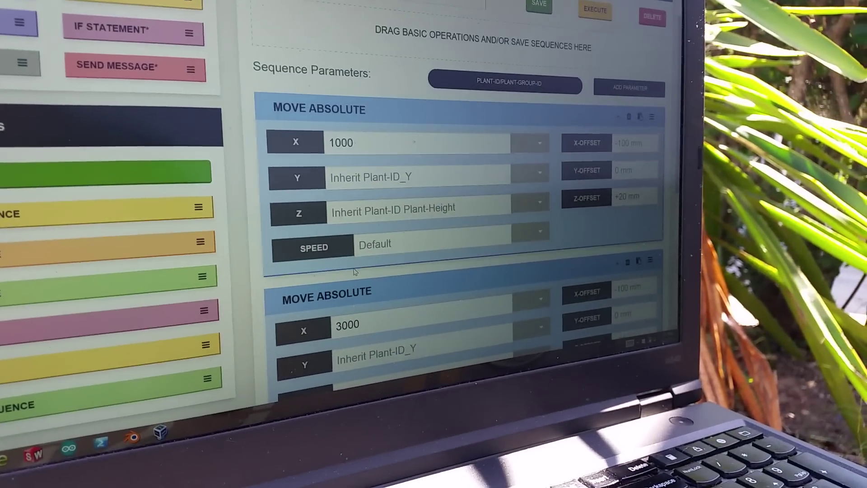
pyautogui.scroll(-3)
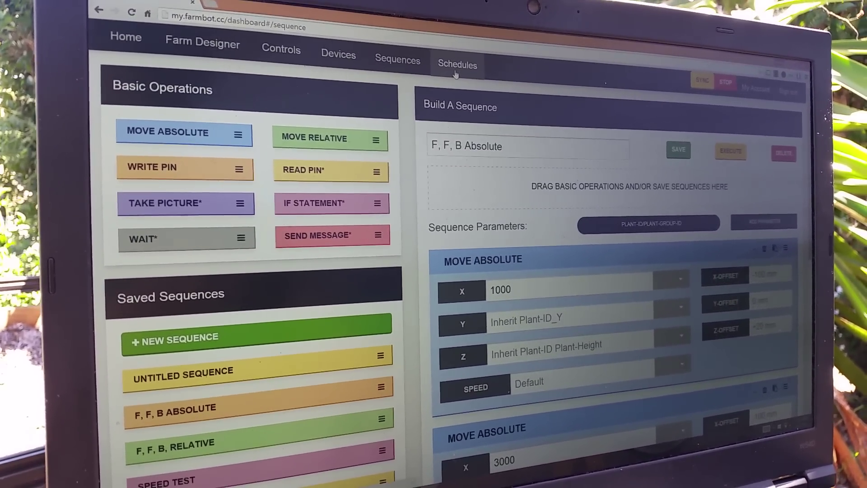
# Fill a schedule from 2 June 2015 4:00 PM to 3 June, every 1 minute, and list the saved sequences.
pyautogui.click(457, 65)
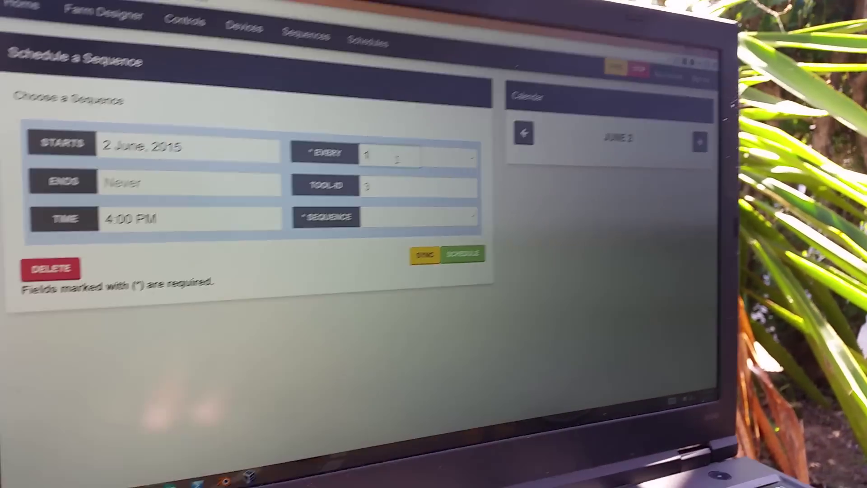
pyautogui.click(440, 161)
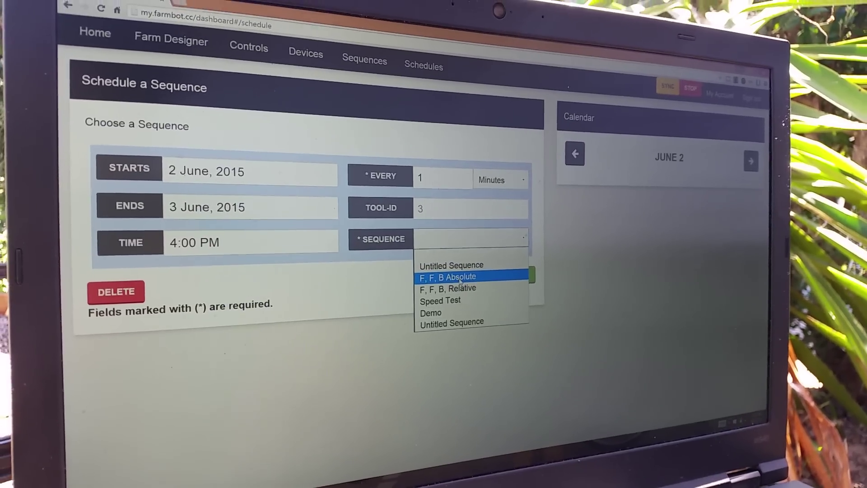
# Schedule F, F, B Absolute and view its one-minute runs on the previous calendar day.
pyautogui.click(458, 277)
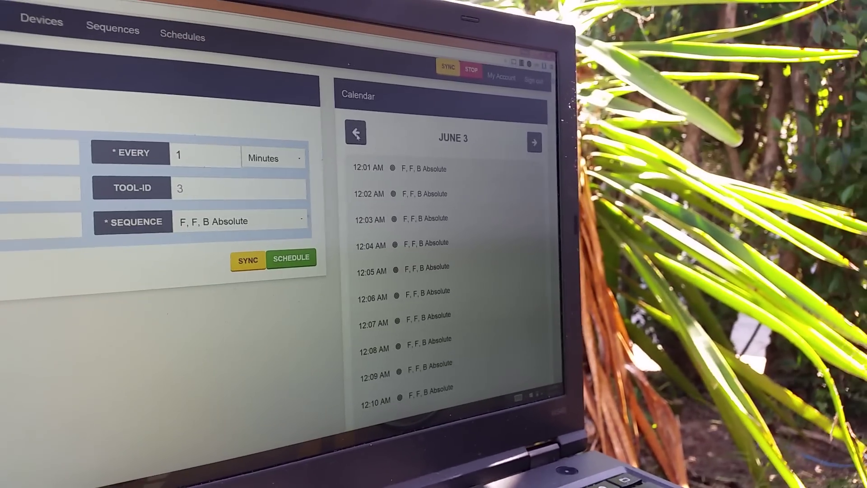
pyautogui.click(356, 134)
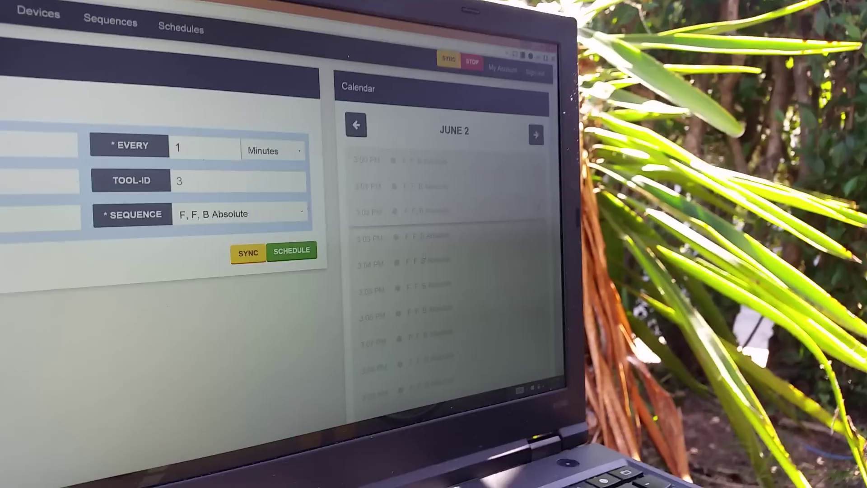